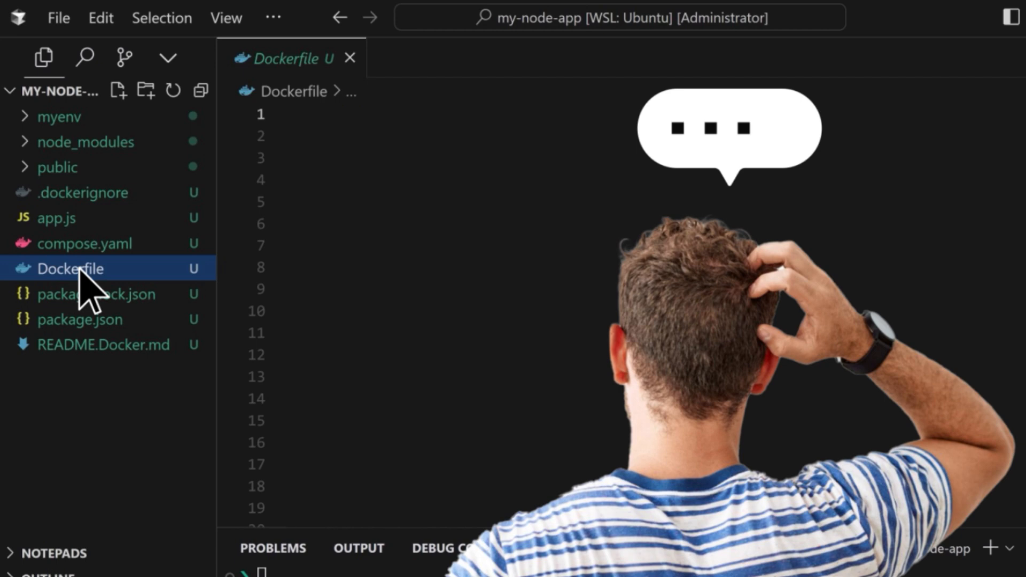
Select the generated Dockerfile in the Explorer
{"action": "left_click", "coordinate": [83, 193]}
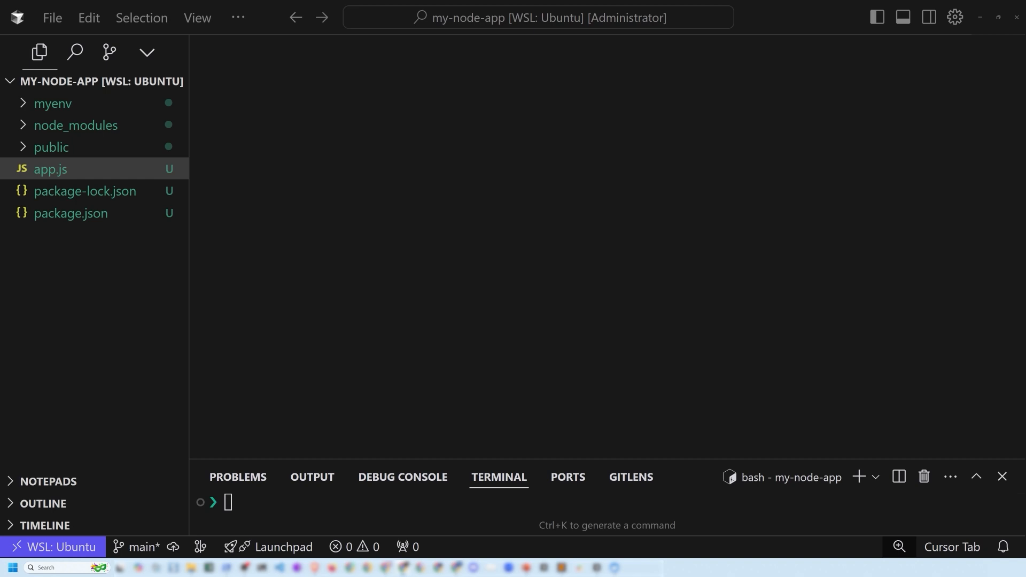
{"action": "mouse_move", "coordinate": [70, 212]}
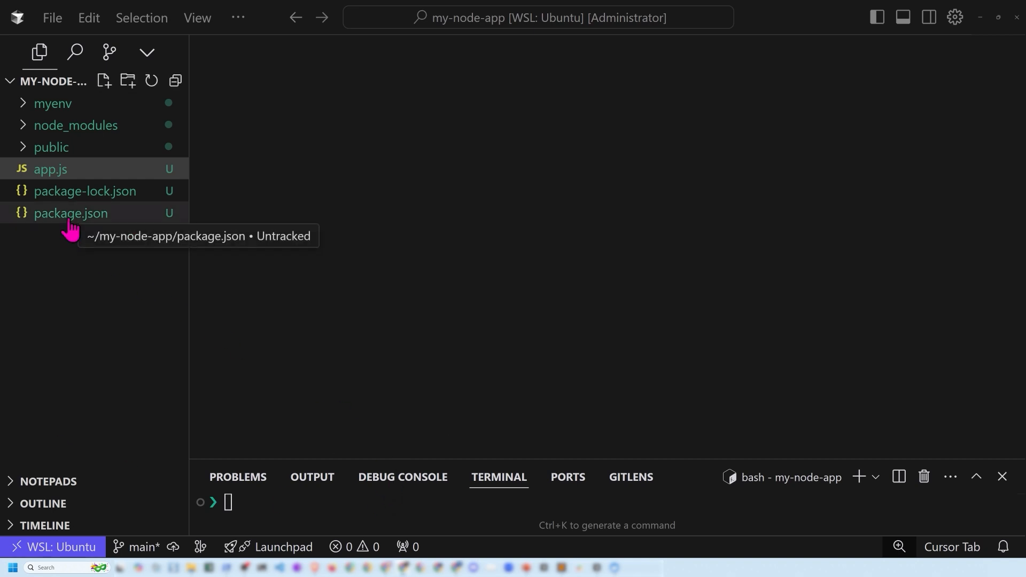
{"action": "mouse_move", "coordinate": [62, 184]}
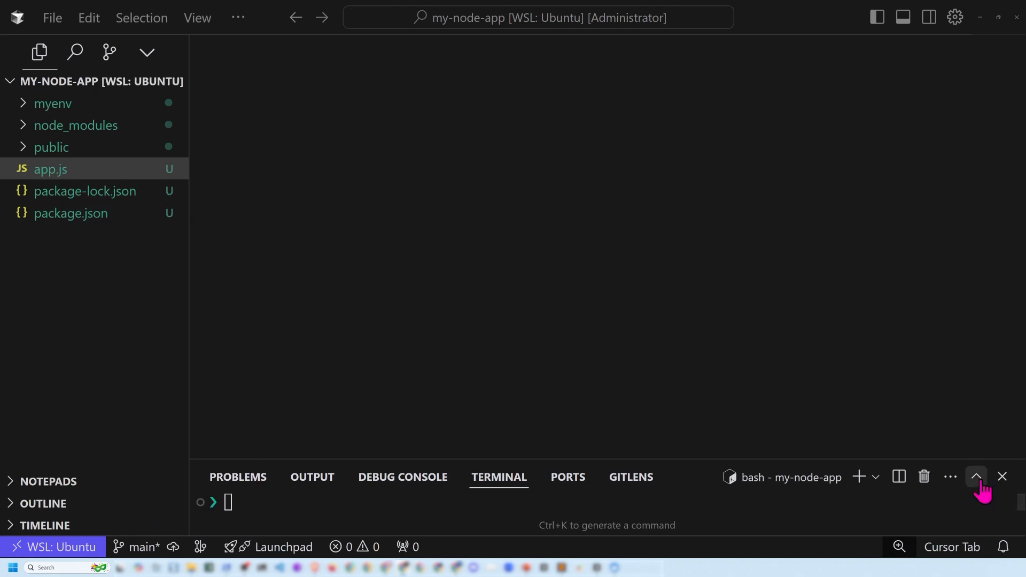
Maximize the terminal panel and start the docker init wizard
{"action": "left_click", "coordinate": [975, 475]}
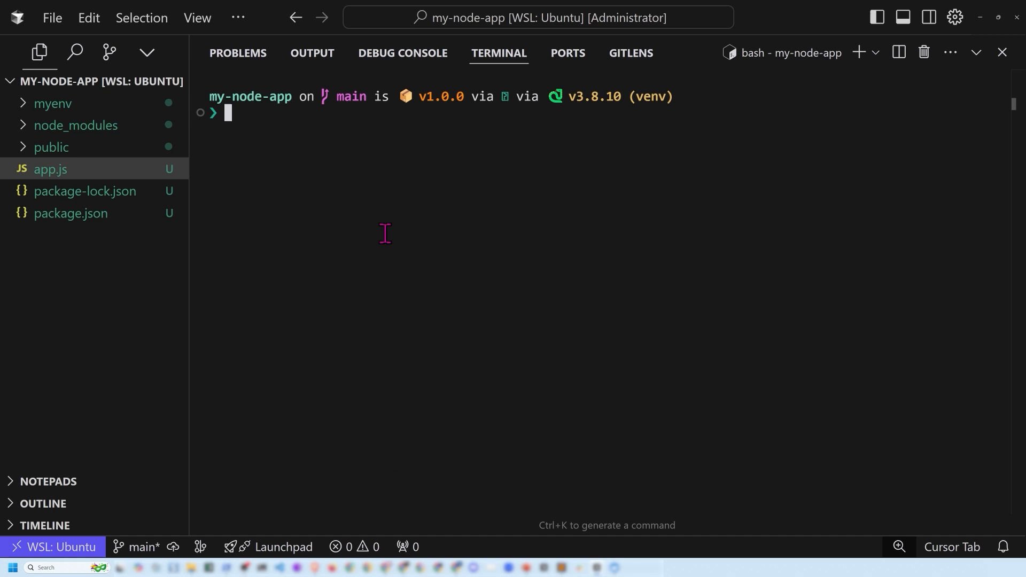
{"action": "type", "text": "docker"}
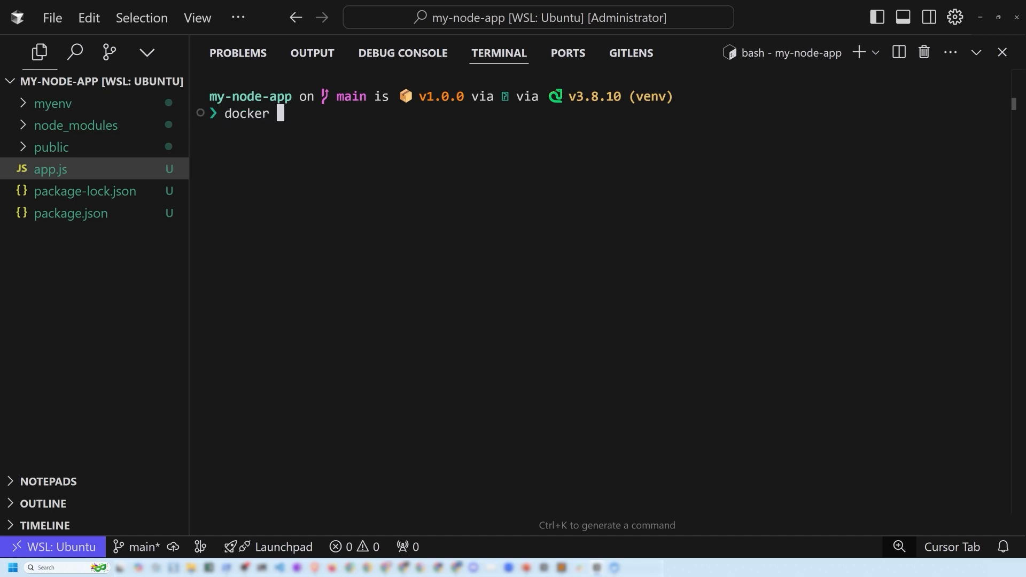
{"action": "type", "text": "init"}
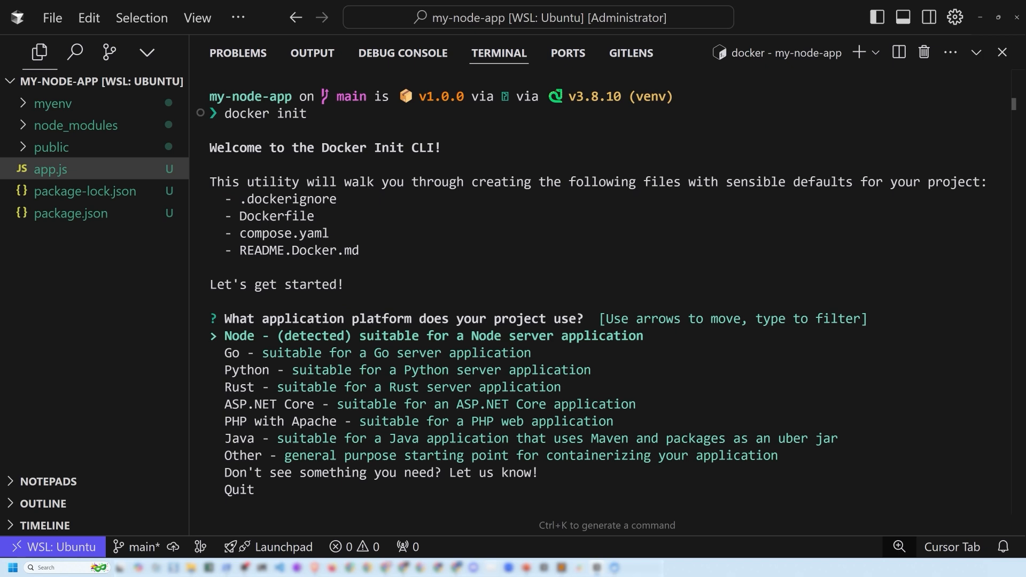
{"action": "mouse_move", "coordinate": [915, 417]}
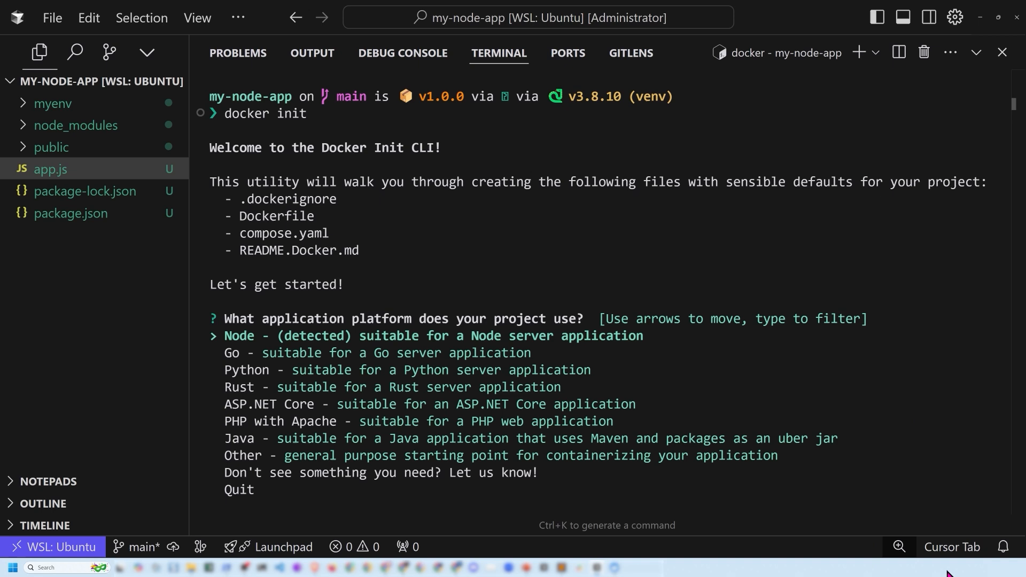
Choose Node as the platform, accept version 20.15.0, and pick npm
{"action": "key", "text": "down"}
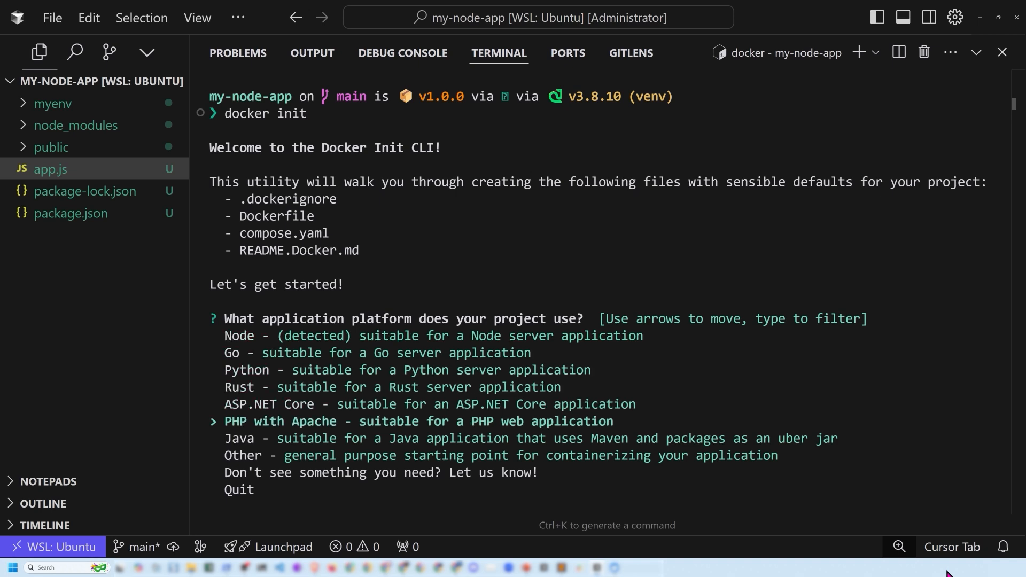
{"action": "key", "text": "Down"}
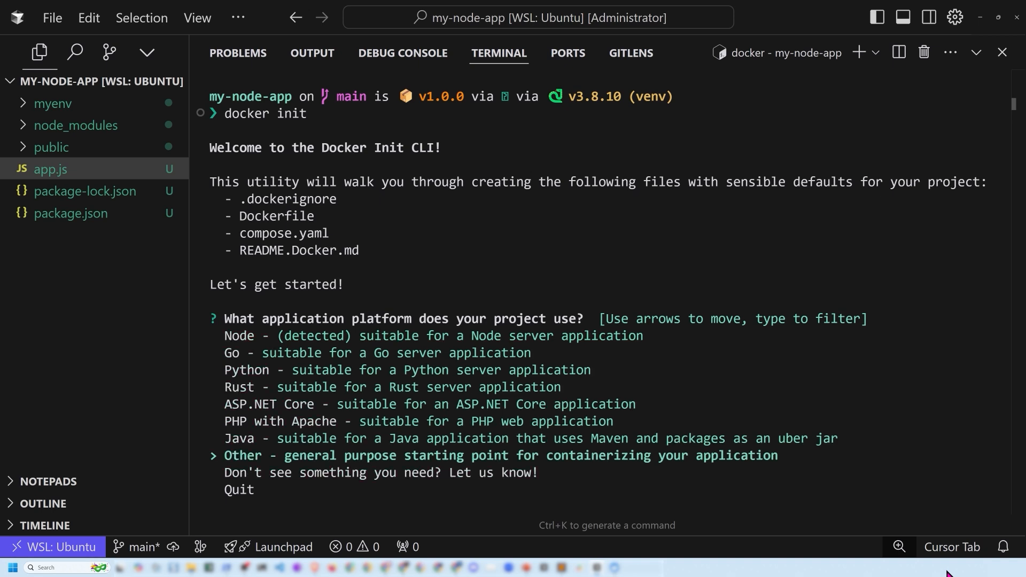
{"action": "key", "text": "Up"}
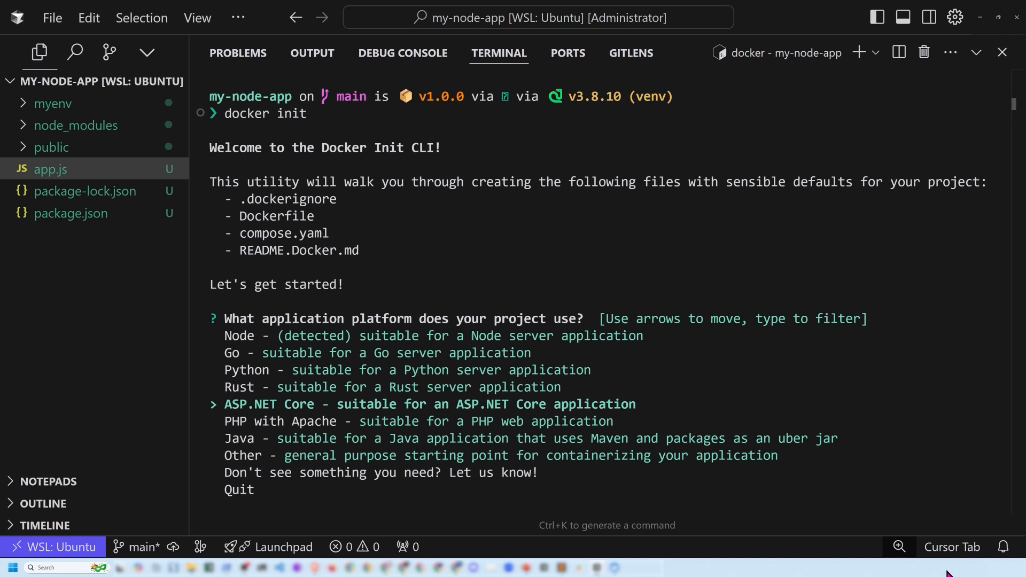
{"action": "key", "text": "Up"}
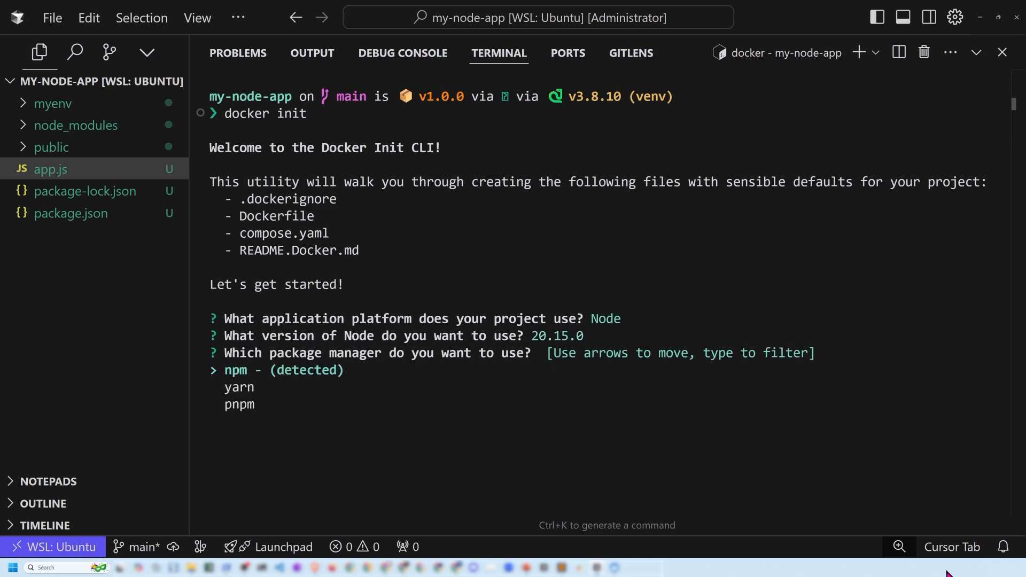
{"action": "key", "text": "Down"}
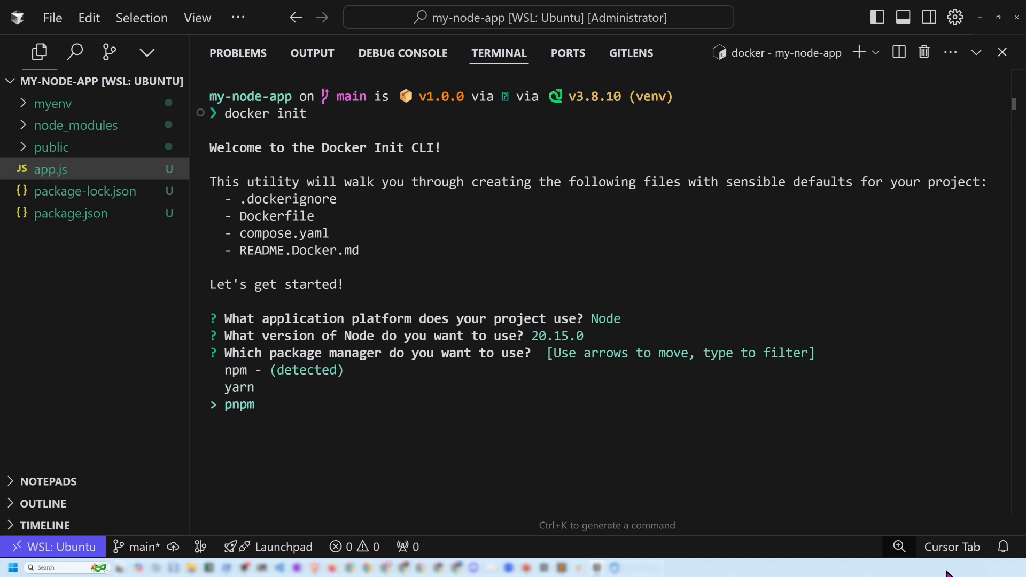
{"action": "key", "text": "Enter"}
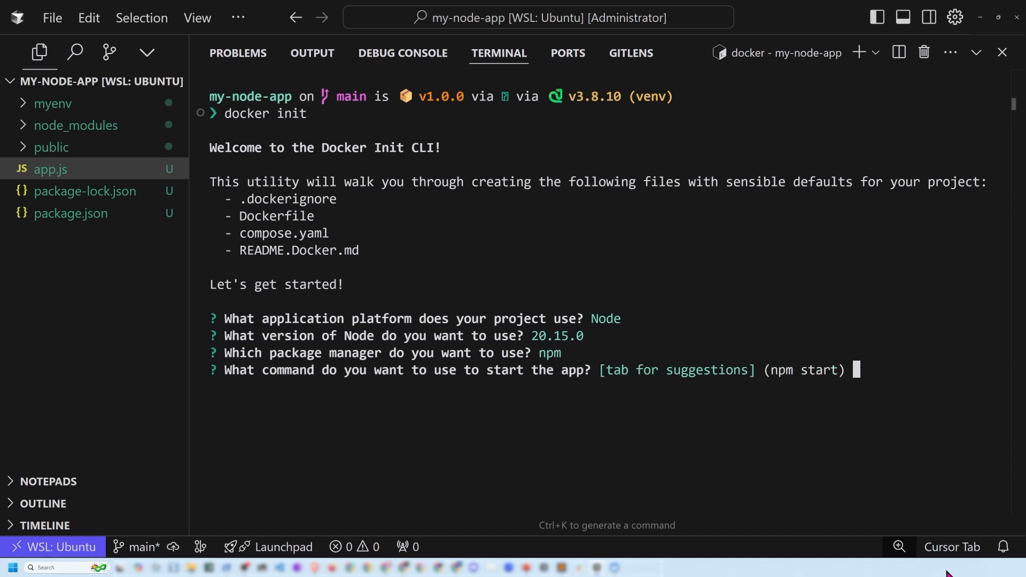
Enter 'node app.js' as the start command and 3000 as the port
{"action": "type", "text": "node a"}
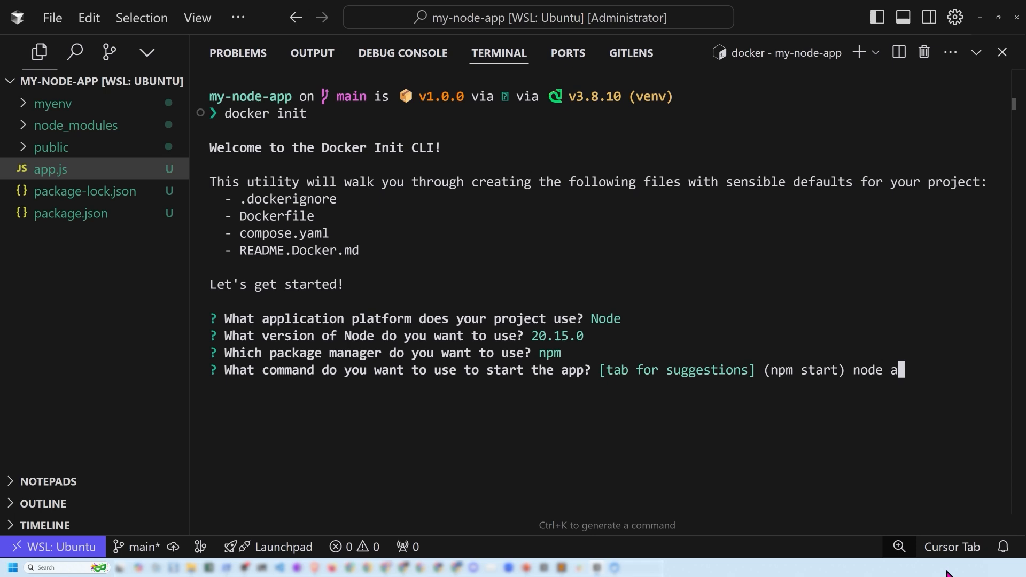
{"action": "type", "text": "pp.js"}
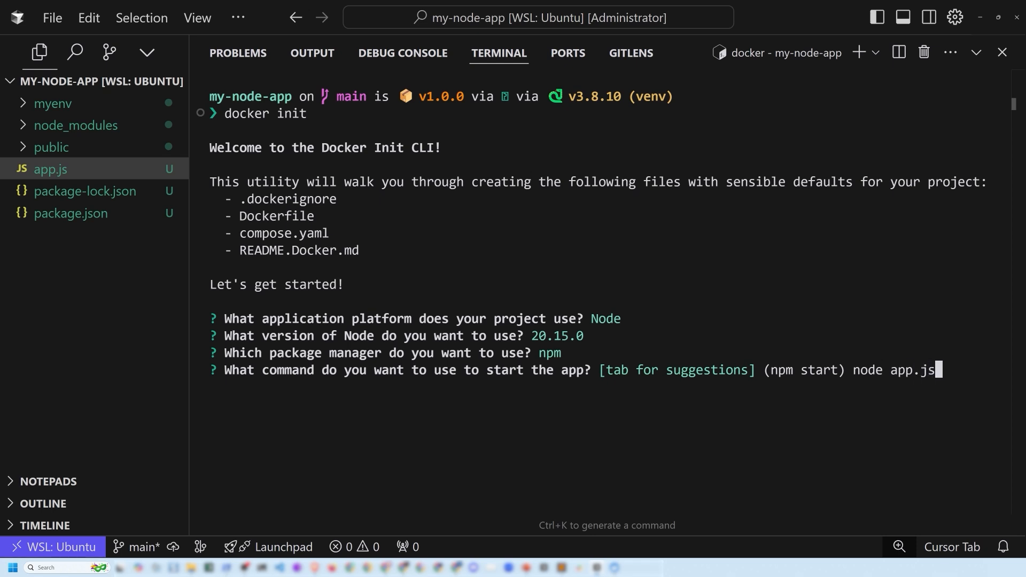
{"action": "key", "text": "Enter"}
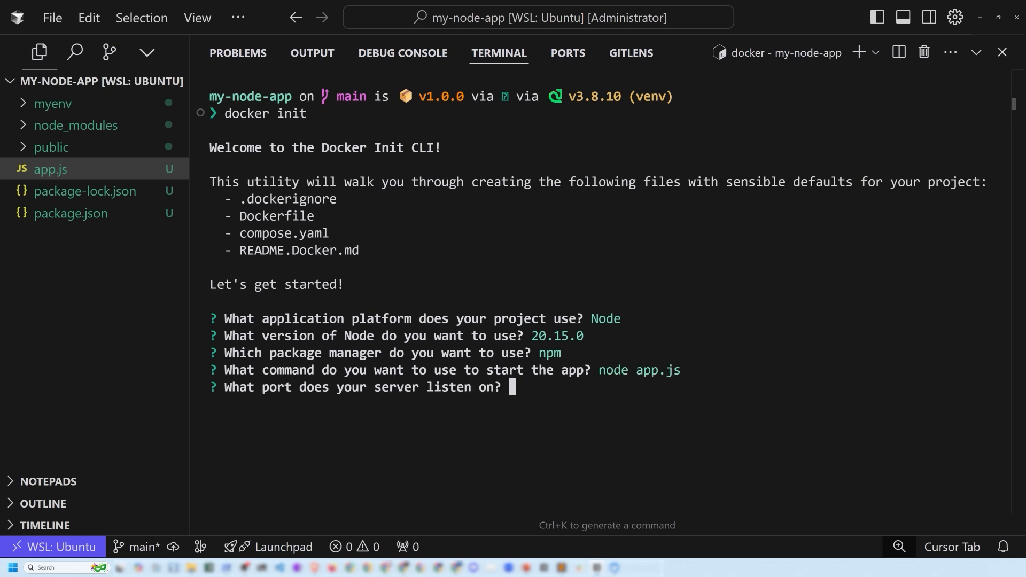
{"action": "type", "text": "3000"}
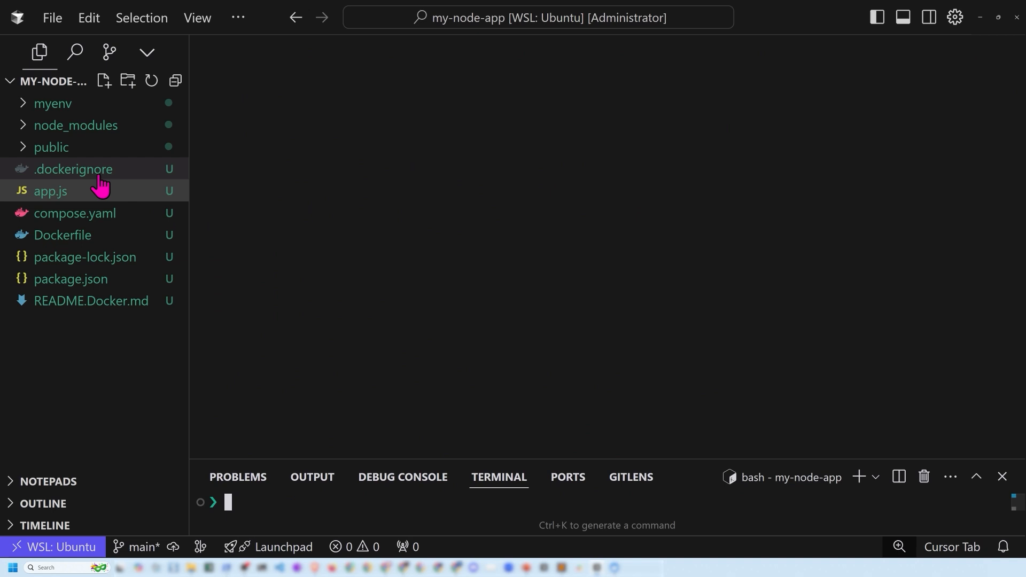
Scroll through the generated .dockerignore, then bring up the Dockerfile
{"action": "left_click", "coordinate": [50, 190]}
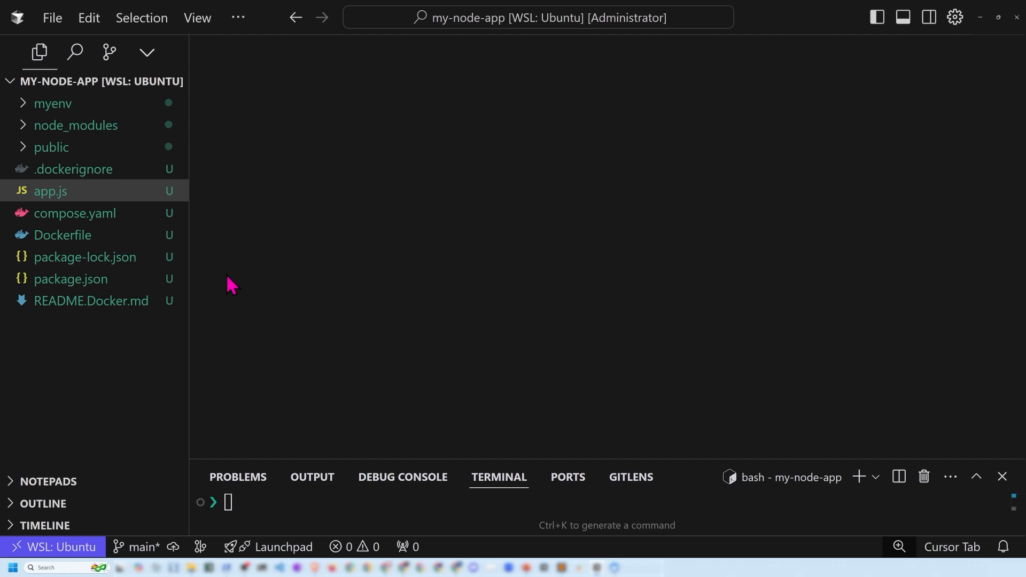
{"action": "mouse_move", "coordinate": [78, 169]}
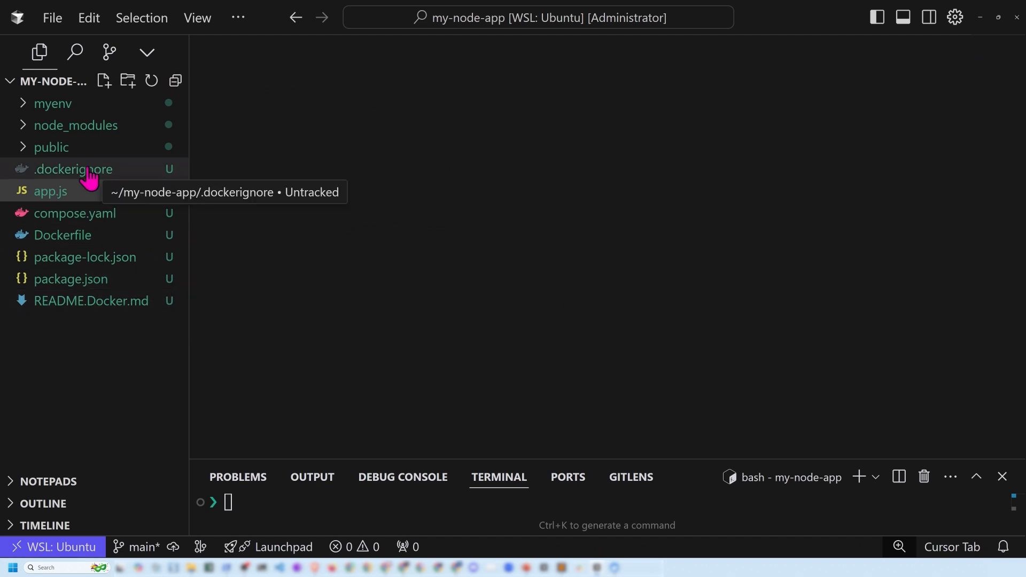
{"action": "left_click", "coordinate": [73, 169]}
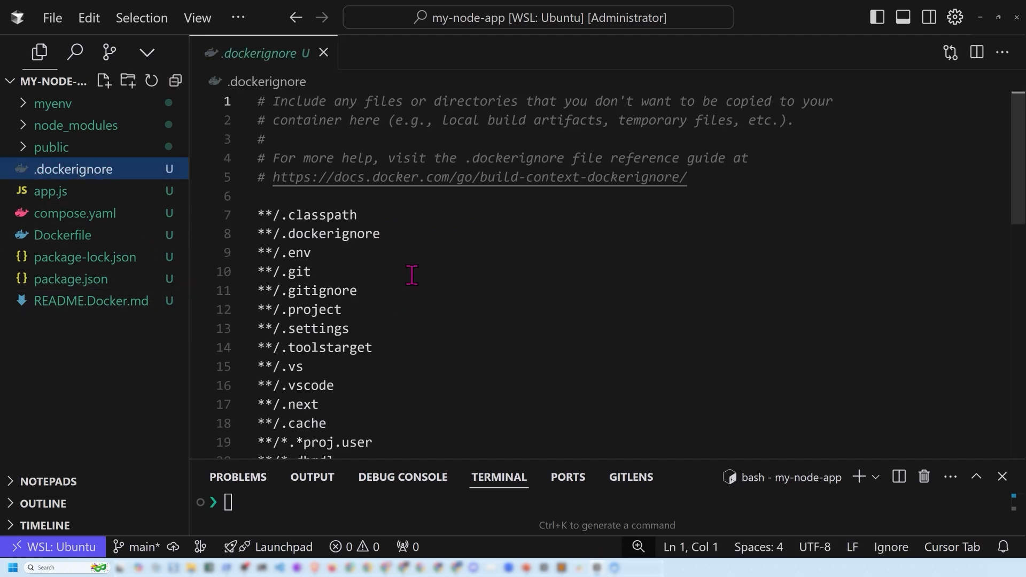
{"action": "scroll", "scroll_direction": "down", "scroll_amount": 3}
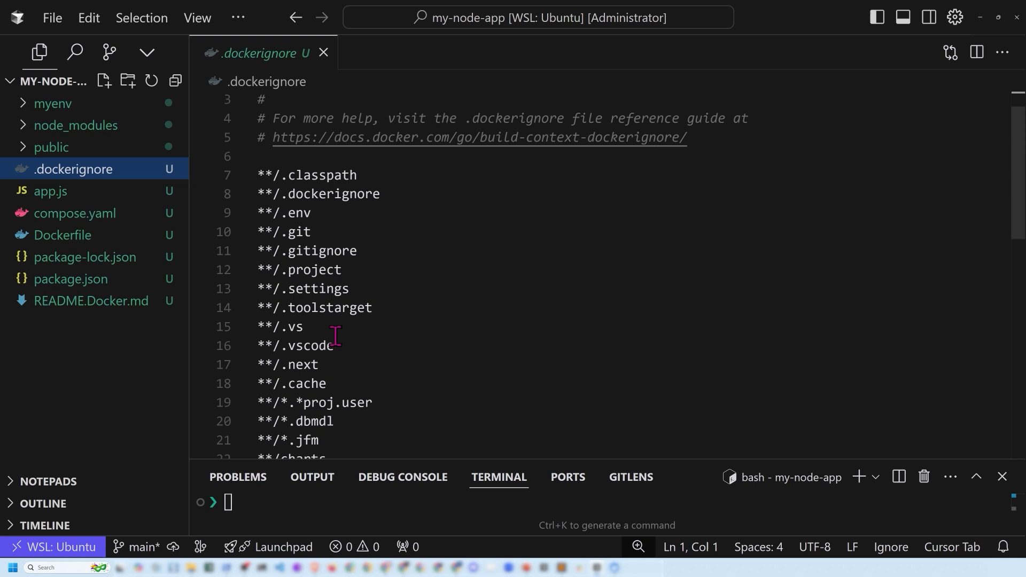
{"action": "scroll", "scroll_direction": "down", "scroll_amount": 3}
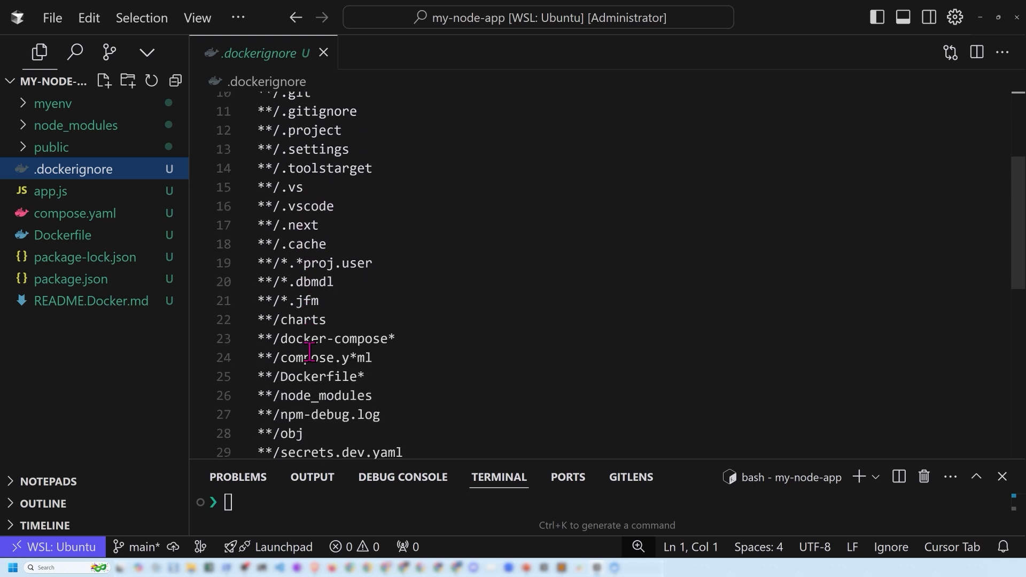
{"action": "scroll", "scroll_direction": "down", "scroll_amount": 3}
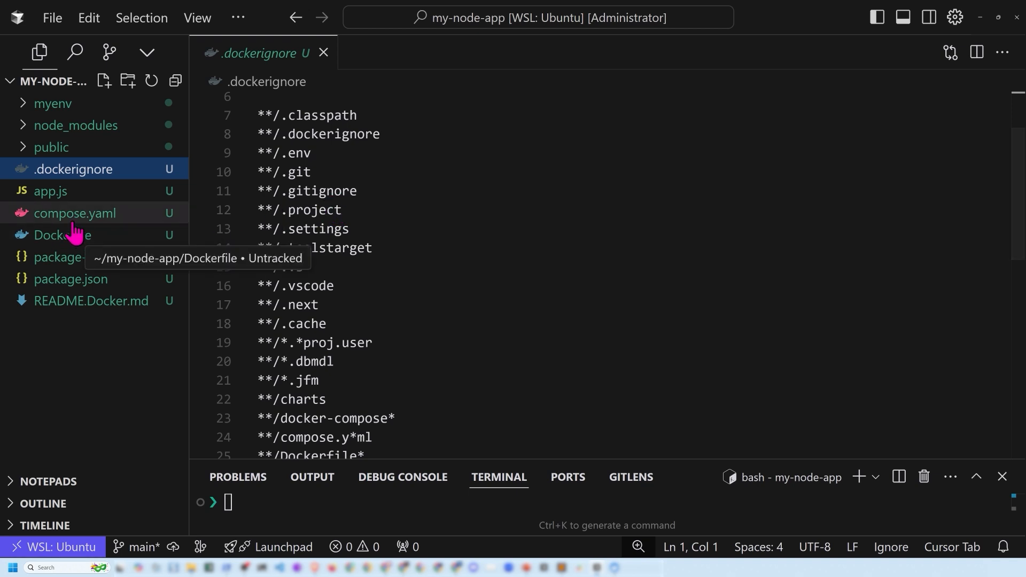
{"action": "left_click", "coordinate": [62, 235]}
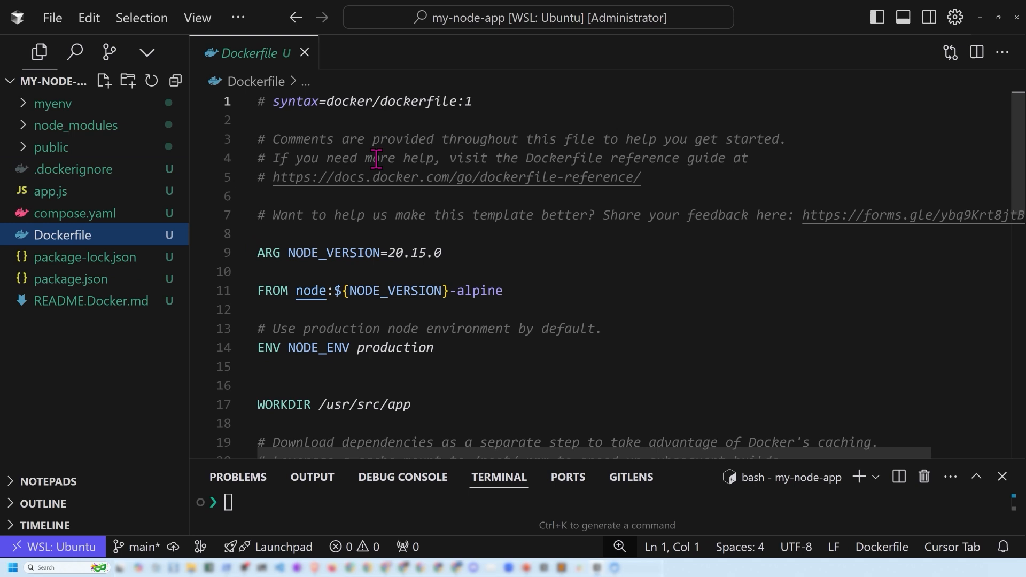
Read the Dockerfile down to CMD node app.js, then open compose.yaml
{"action": "scroll", "scroll_direction": "down", "scroll_amount": 3}
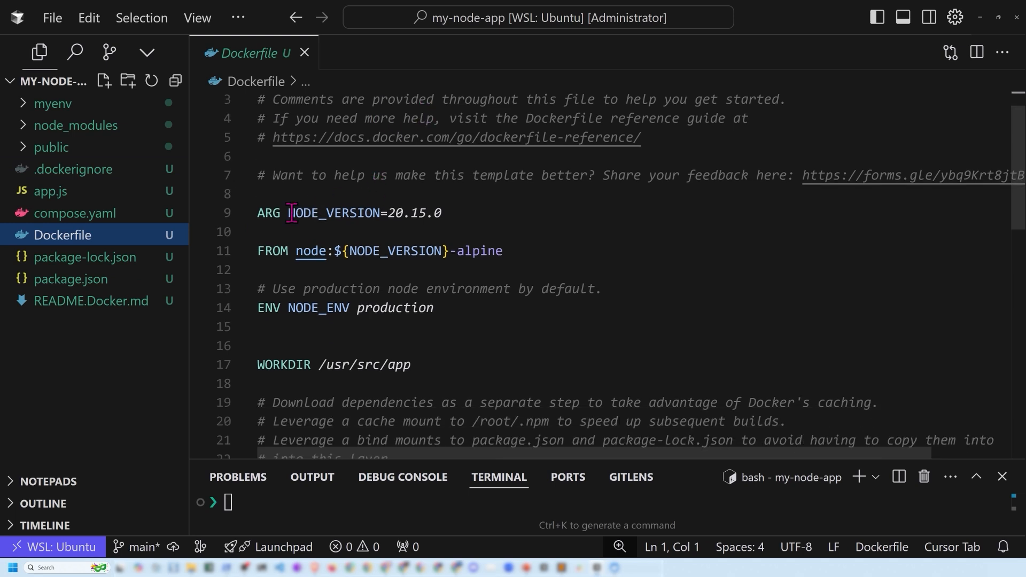
{"action": "scroll", "scroll_direction": "down", "scroll_amount": 3}
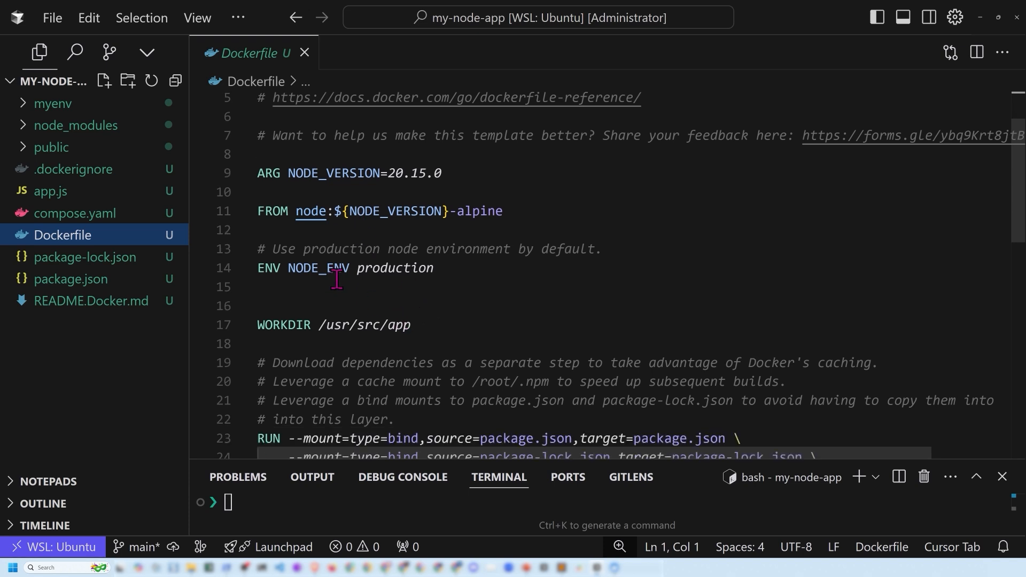
{"action": "mouse_move", "coordinate": [472, 314]}
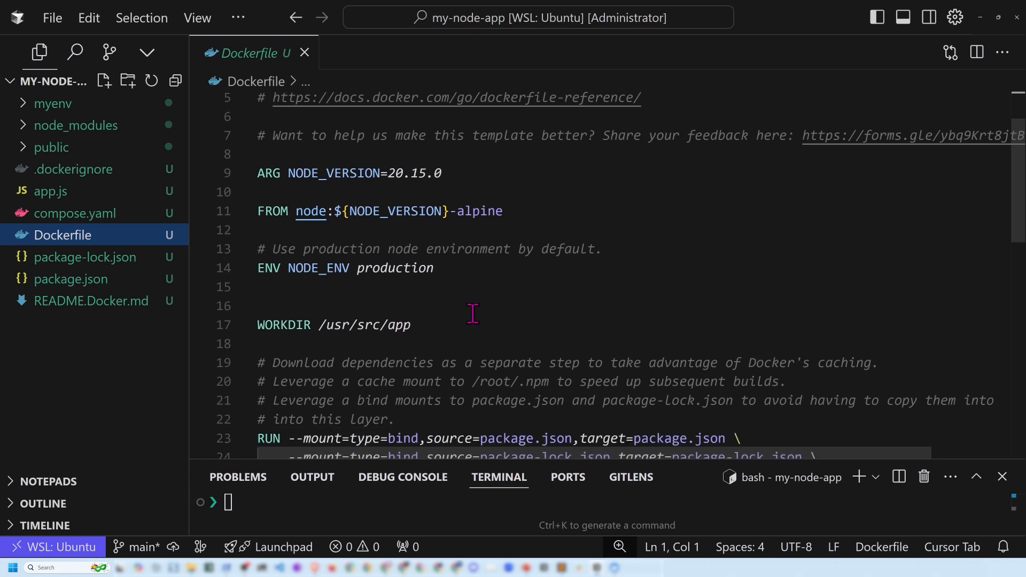
{"action": "scroll", "scroll_direction": "down", "scroll_amount": 3}
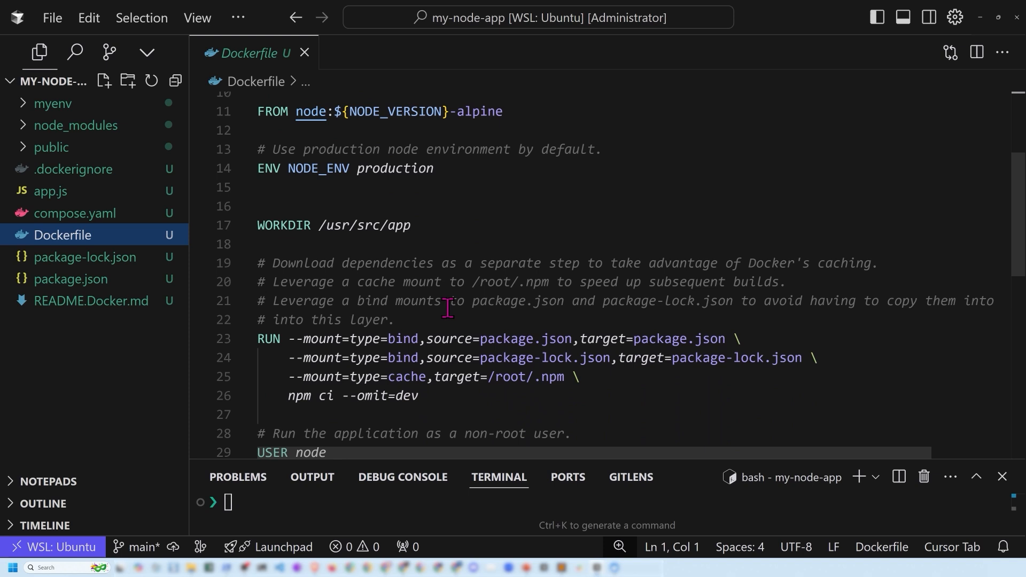
{"action": "scroll", "scroll_direction": "down", "scroll_amount": 3}
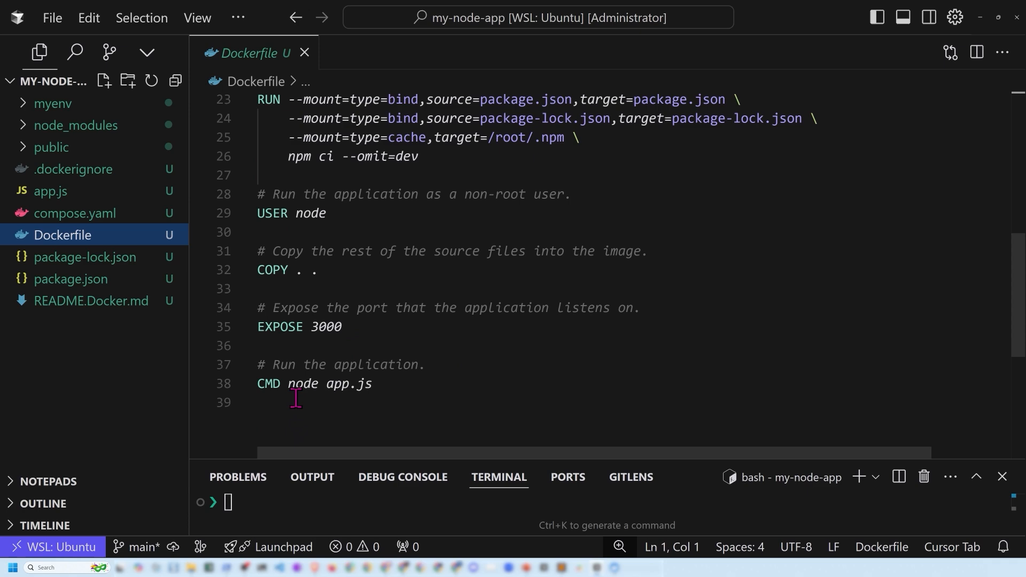
{"action": "mouse_move", "coordinate": [399, 386]}
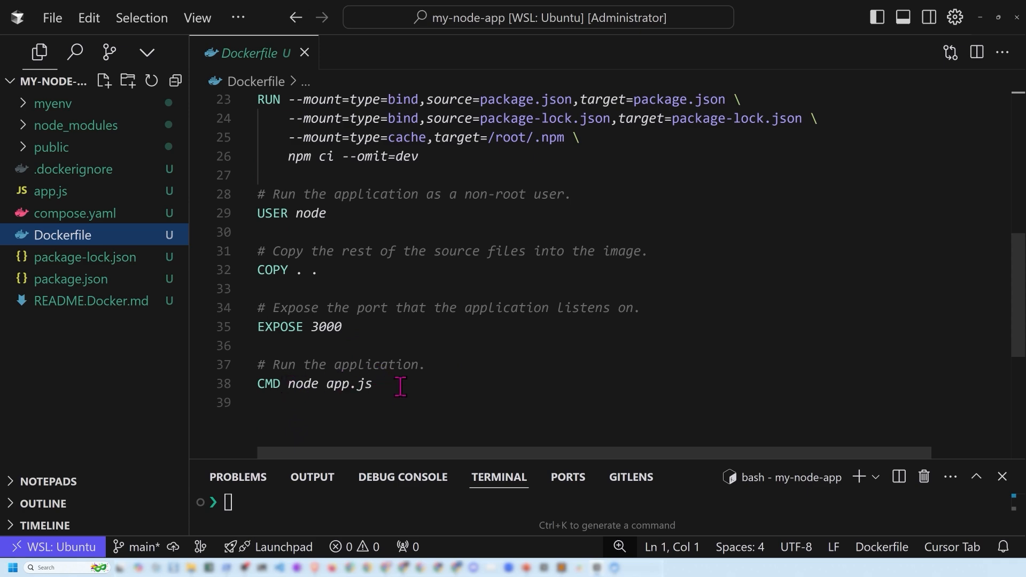
{"action": "left_click", "coordinate": [75, 213]}
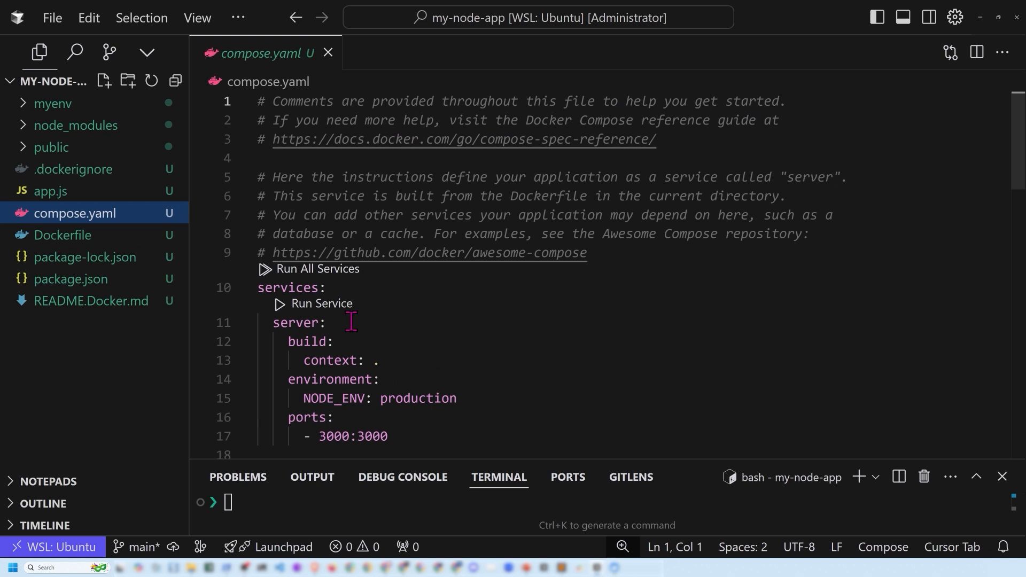
Read compose.yaml to the commented database example, then open README.Docker.md
{"action": "scroll", "scroll_direction": "down", "scroll_amount": 3}
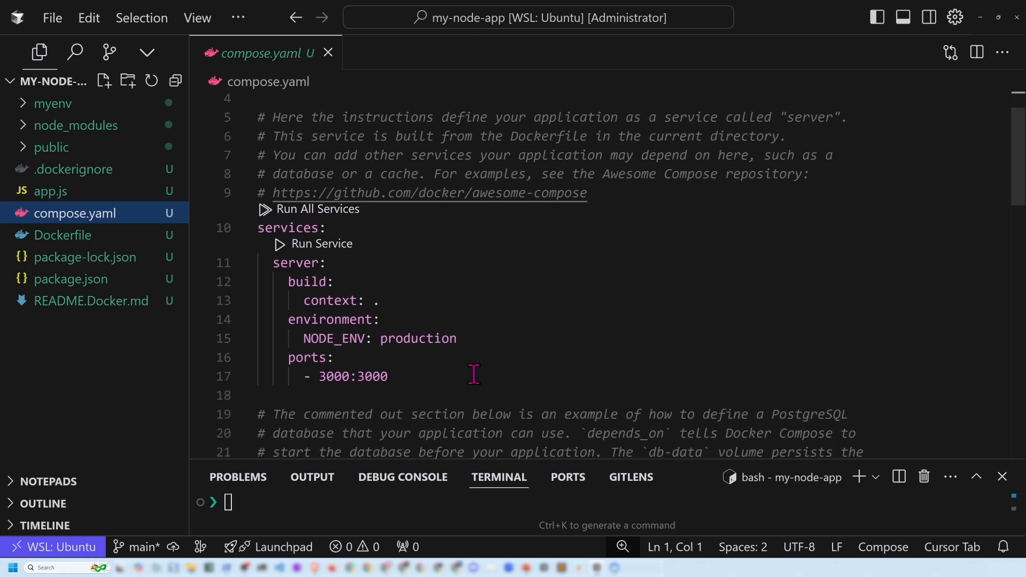
{"action": "mouse_move", "coordinate": [402, 375]}
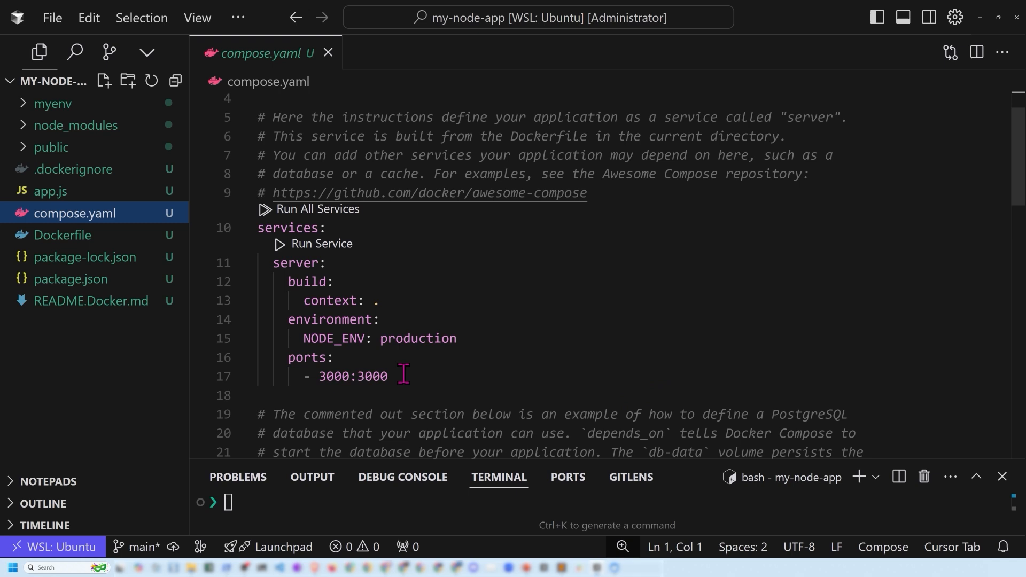
{"action": "scroll", "scroll_direction": "down", "scroll_amount": 3}
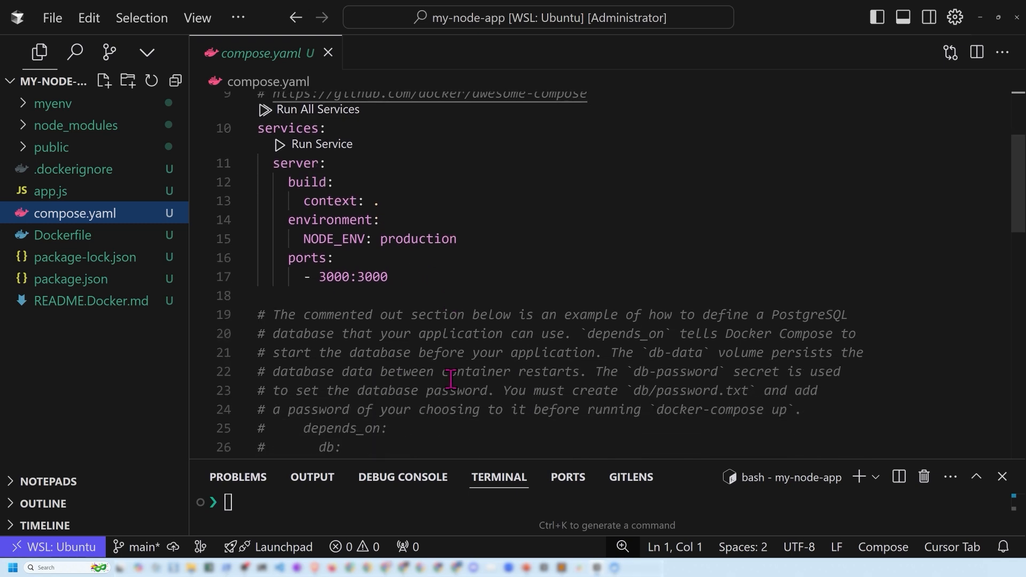
{"action": "scroll", "scroll_direction": "down", "scroll_amount": 3}
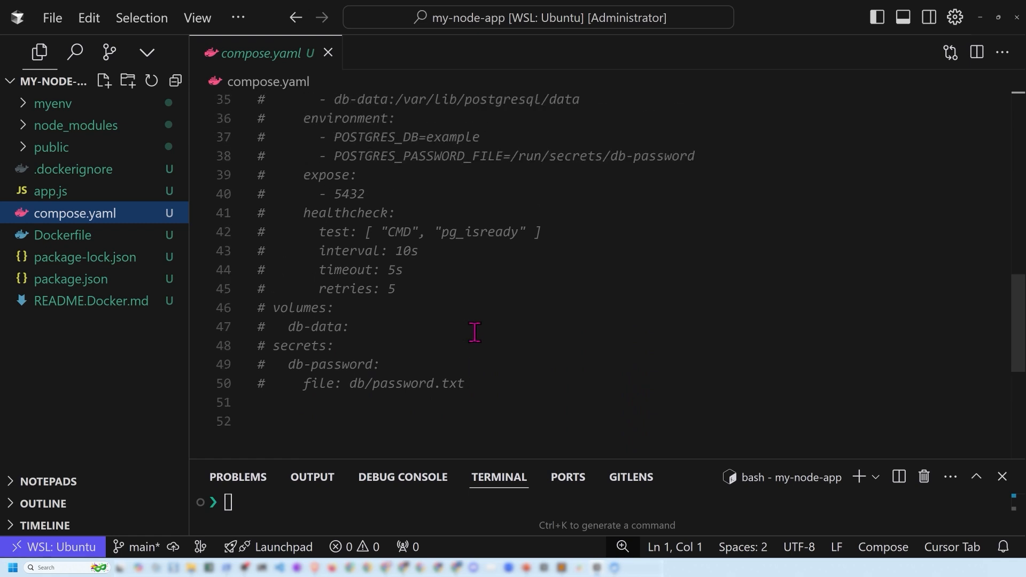
{"action": "mouse_move", "coordinate": [53, 190]}
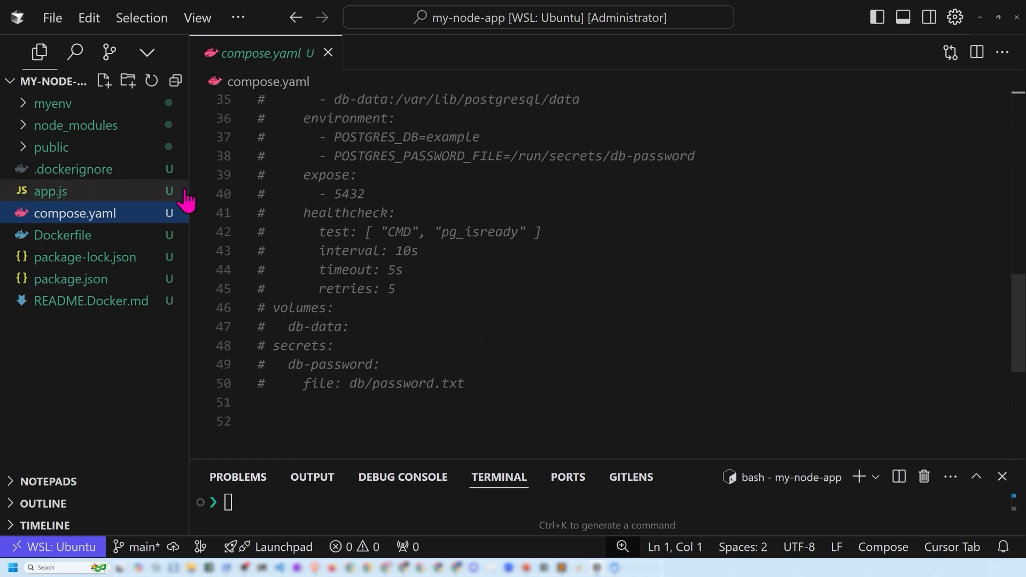
{"action": "mouse_move", "coordinate": [73, 169]}
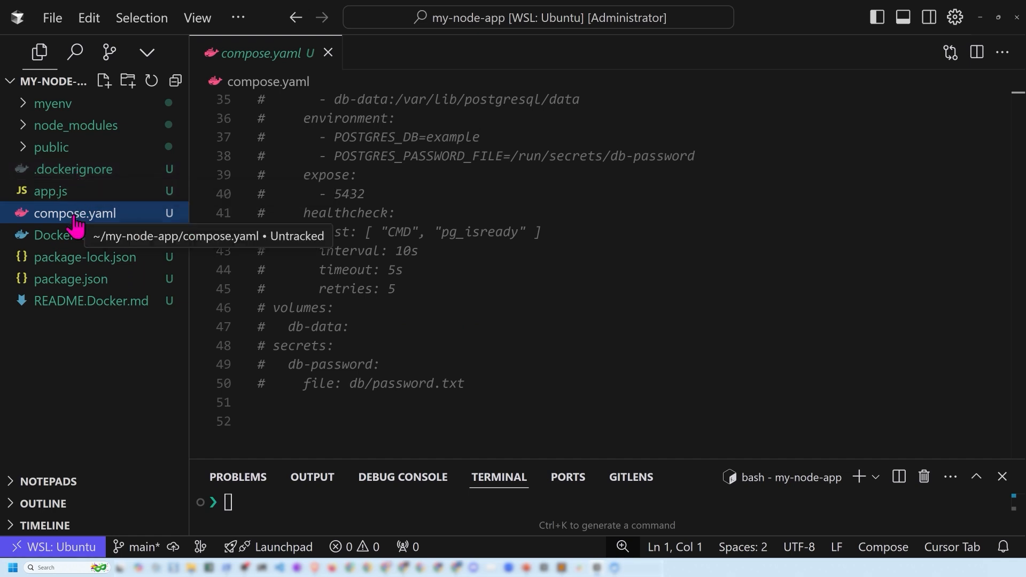
{"action": "mouse_move", "coordinate": [62, 235]}
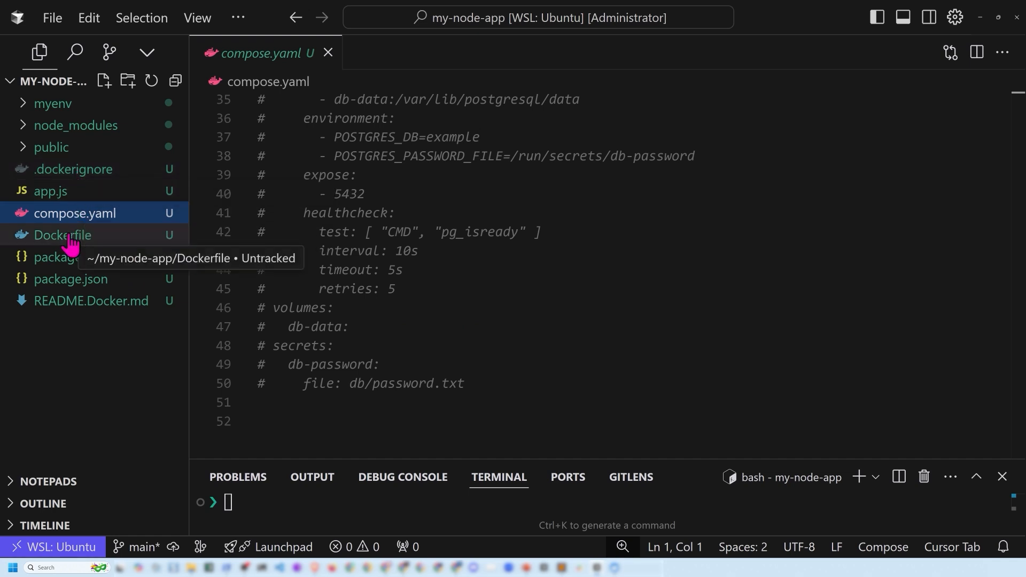
{"action": "left_click", "coordinate": [91, 300]}
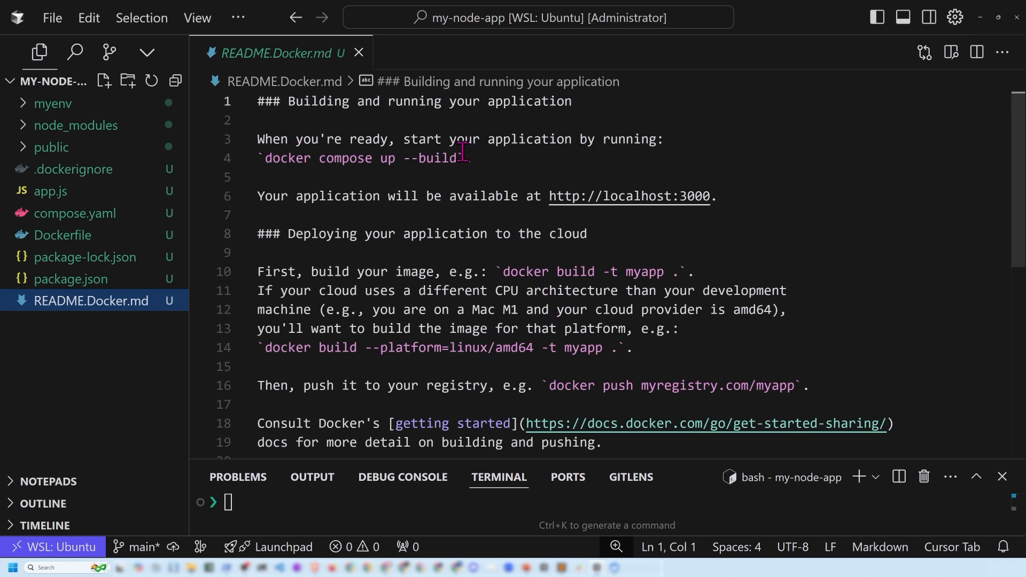
{"action": "mouse_move", "coordinate": [440, 212]}
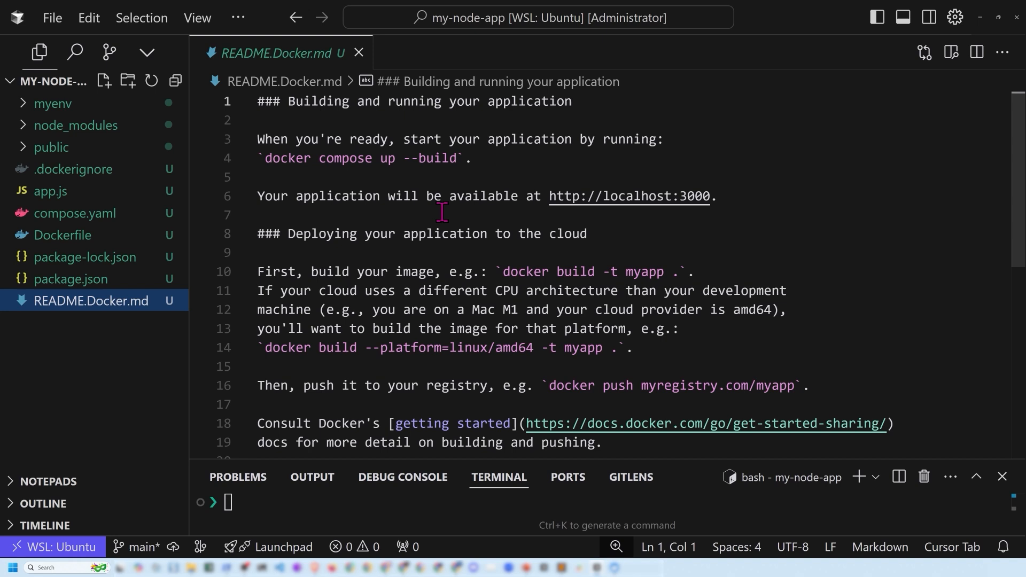
{"action": "mouse_move", "coordinate": [628, 195]}
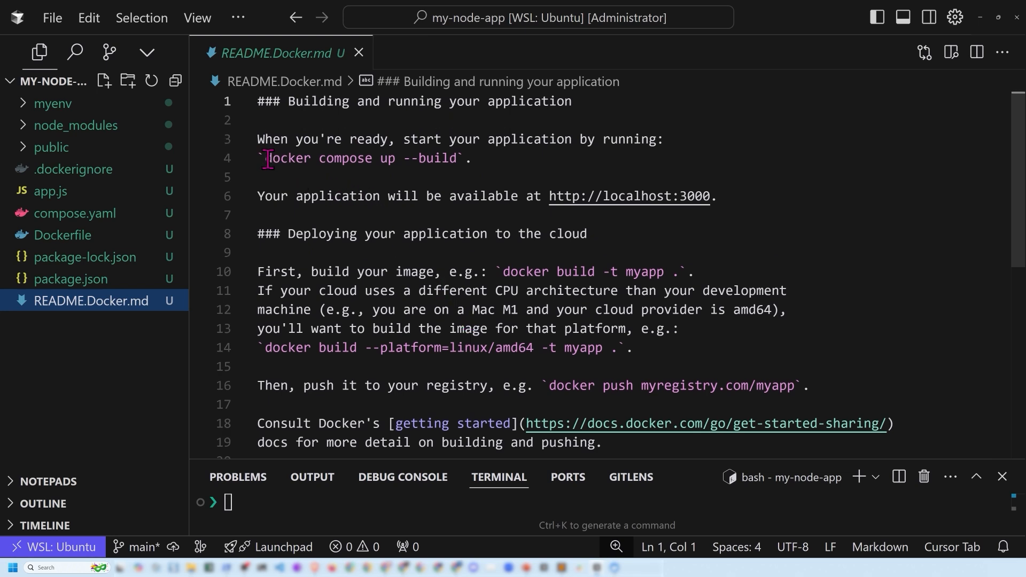
Select the 'docker compose up --build' command on README line 4
{"action": "left_click_drag", "start_coordinate": [266, 157], "coordinate": [458, 157]}
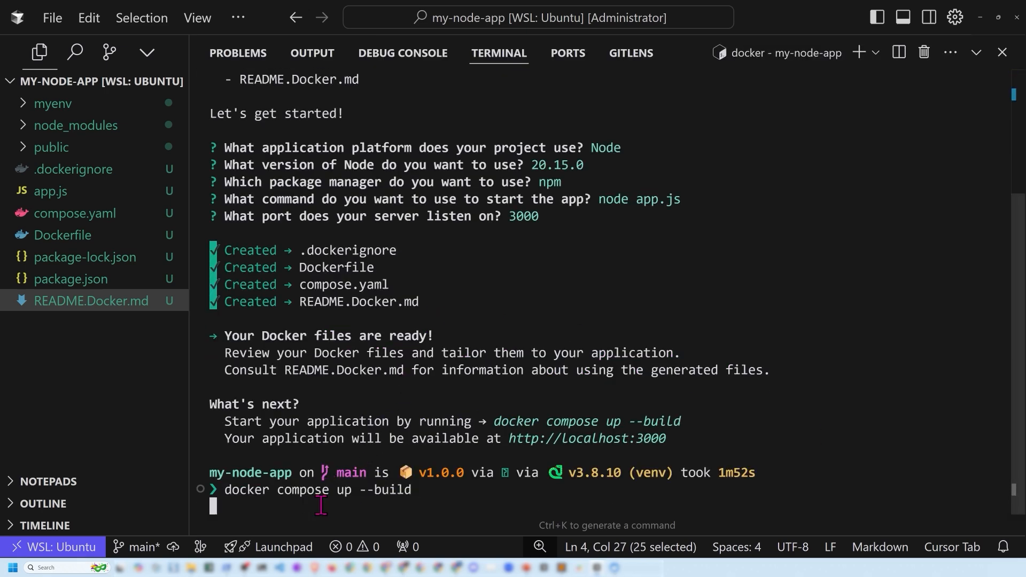
Run docker compose up --build so the server listens on port 3000, then switch to Brave
{"action": "key", "text": "Return"}
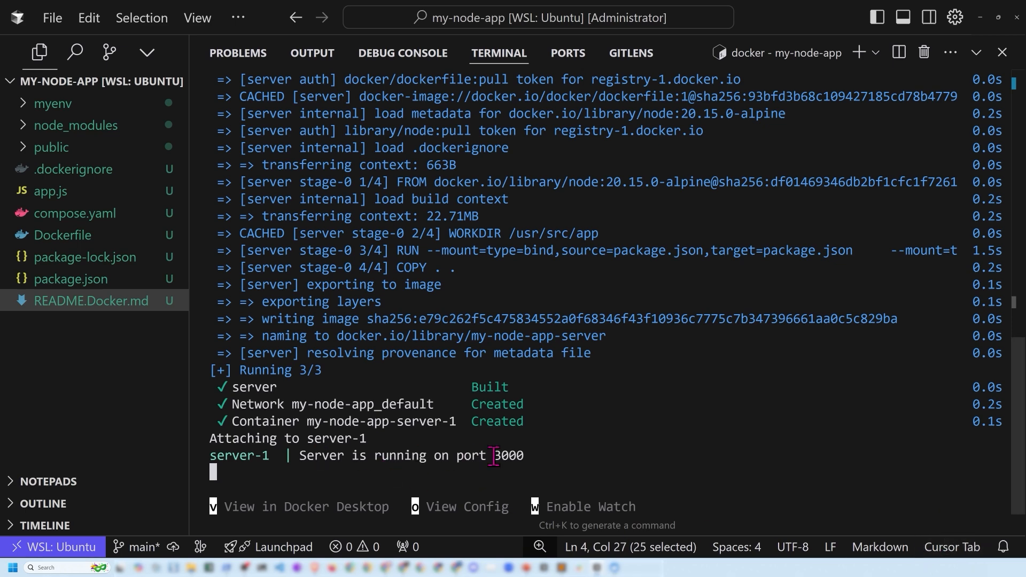
{"action": "mouse_move", "coordinate": [525, 461]}
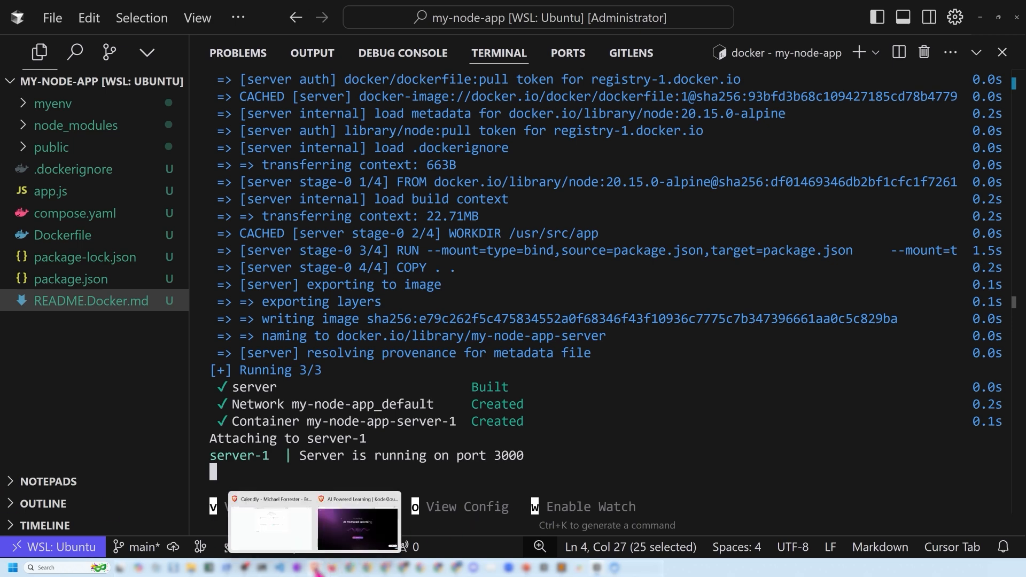
{"action": "left_click", "coordinate": [358, 524]}
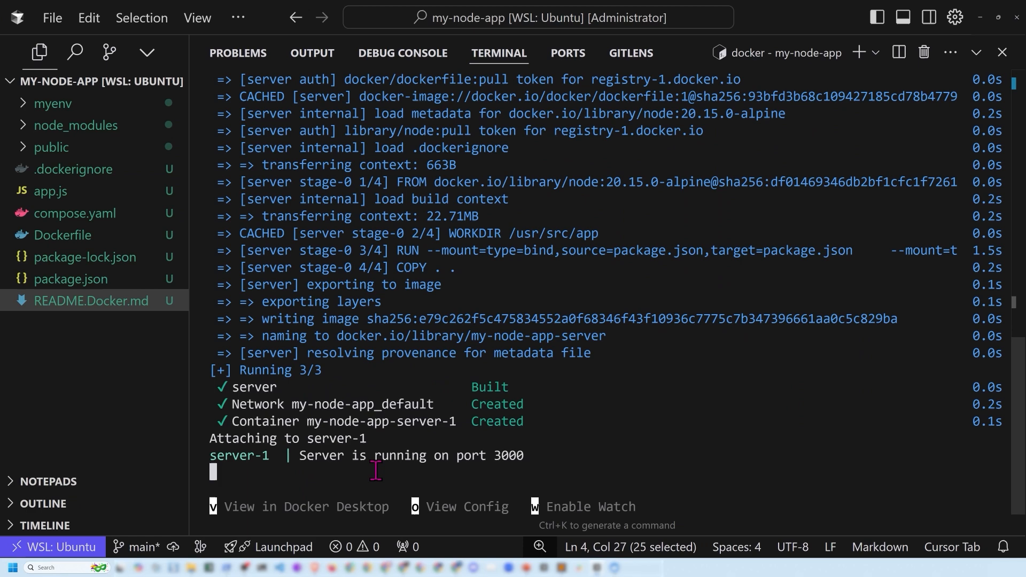
{"action": "key", "text": "ctrl+c"}
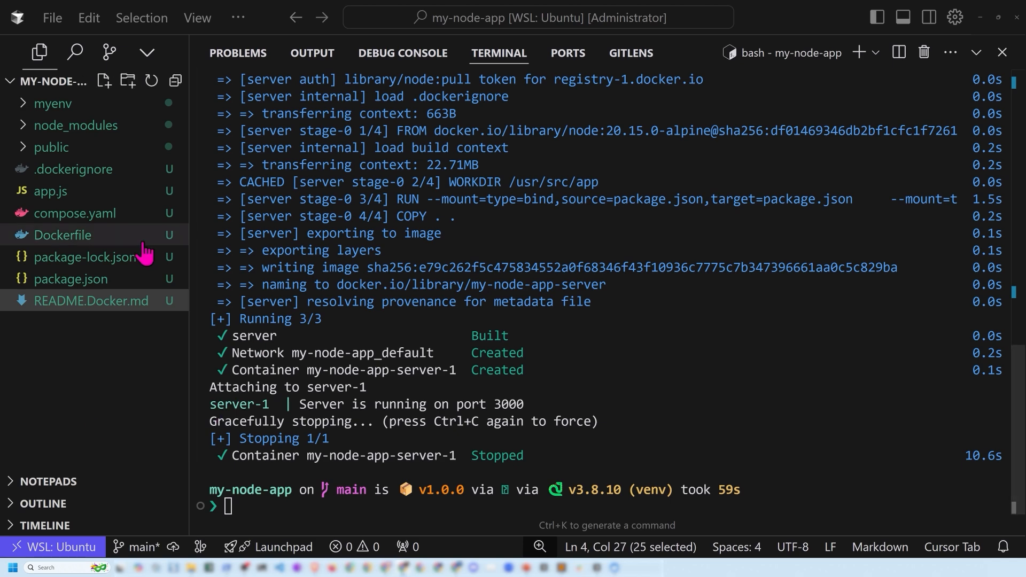
Reopen the Dockerfile to view its EXPOSE 3000 and CMD node app.js lines
{"action": "left_click", "coordinate": [61, 234]}
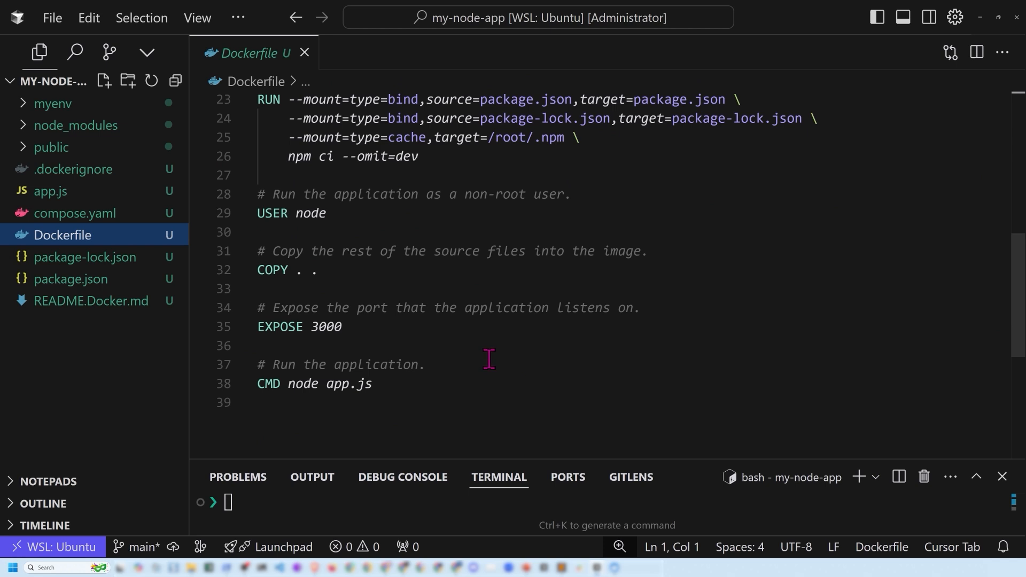
{"action": "mouse_move", "coordinate": [492, 356]}
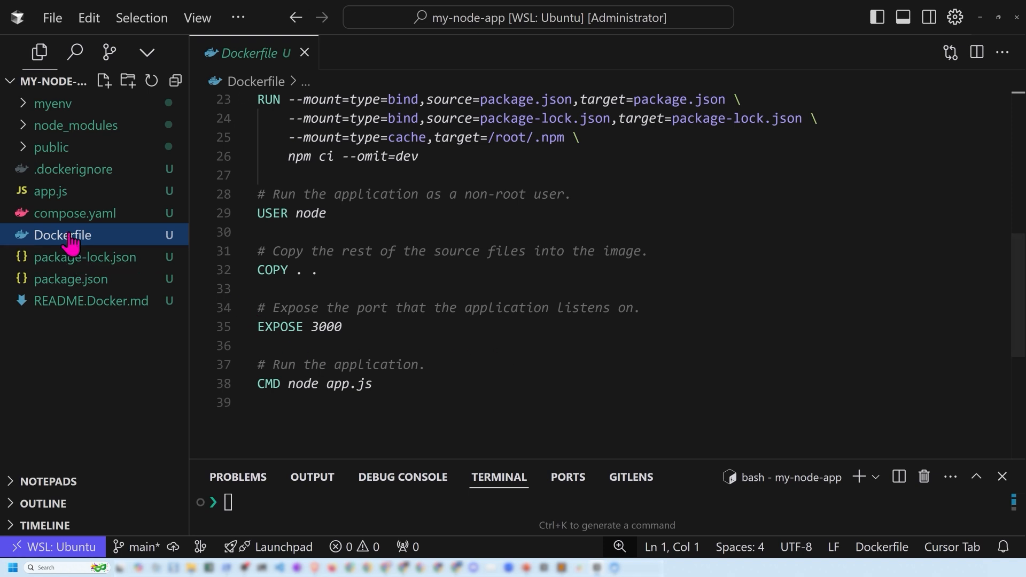
Recheck the server service and 3000:3000 port mapping in compose.yaml, then run docker init
{"action": "left_click", "coordinate": [74, 213]}
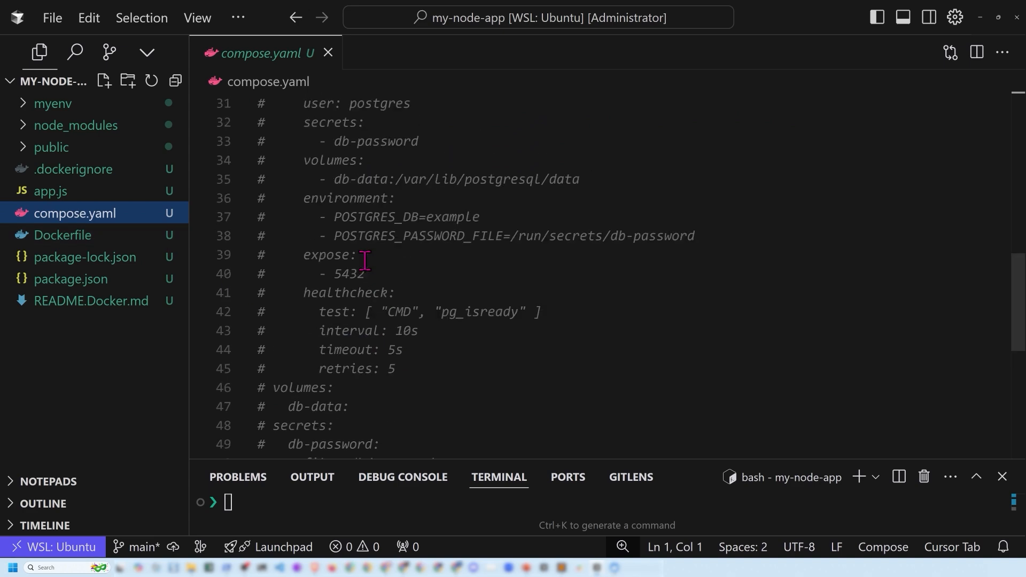
{"action": "scroll", "scroll_direction": "up", "scroll_amount": 3}
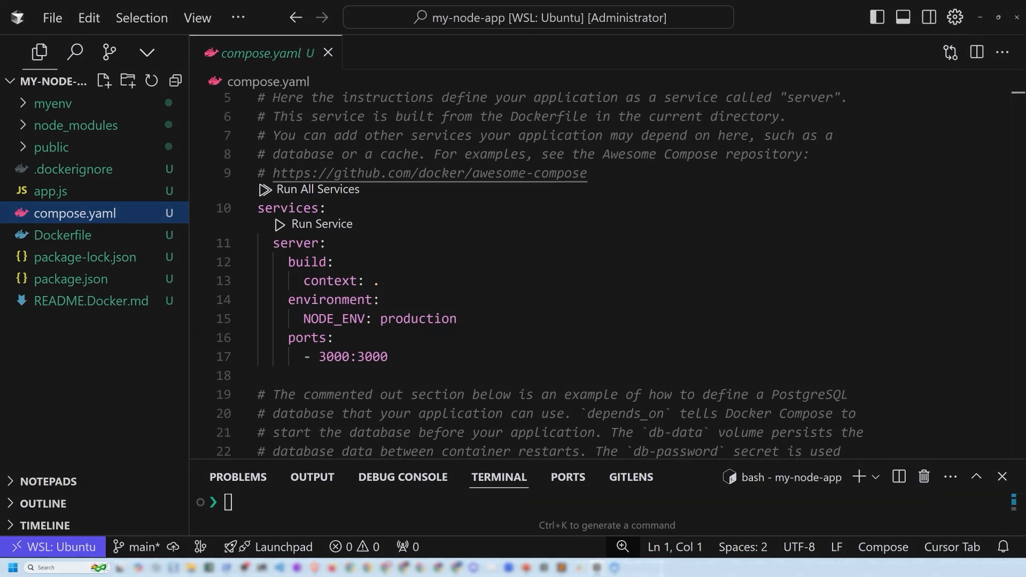
{"action": "type", "text": "docker init"}
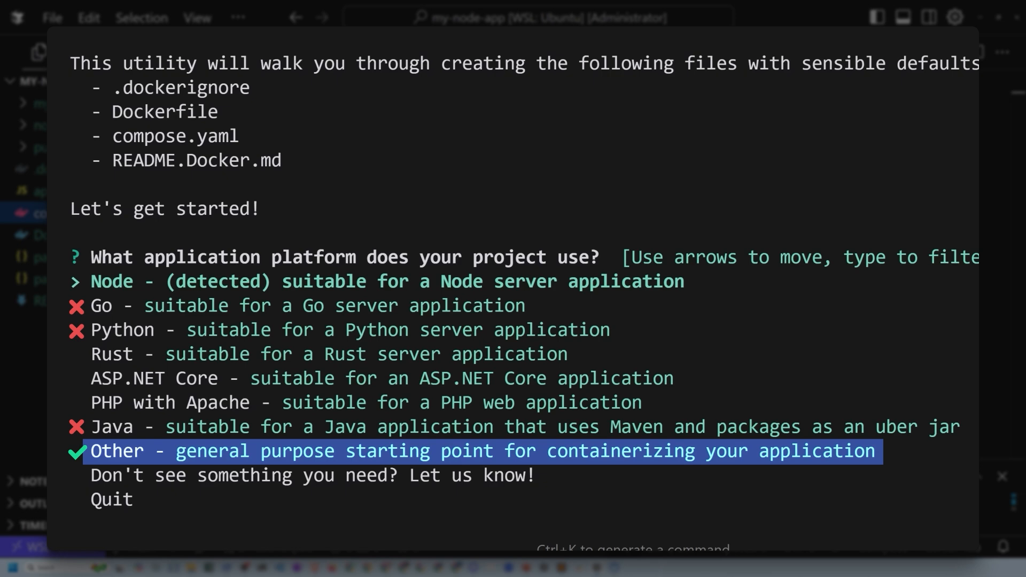
{"action": "key", "text": "Enter"}
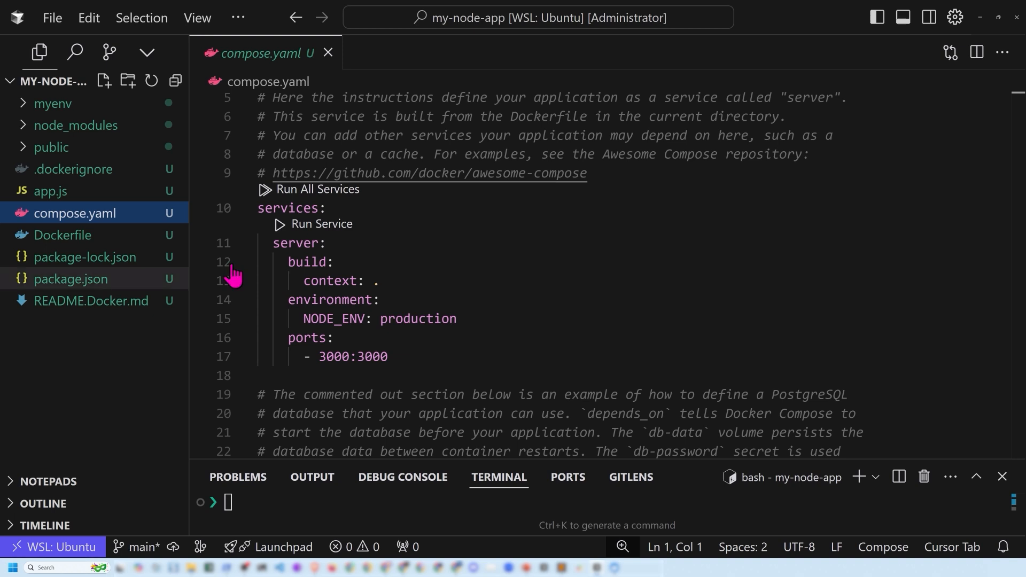
{"action": "mouse_move", "coordinate": [62, 235]}
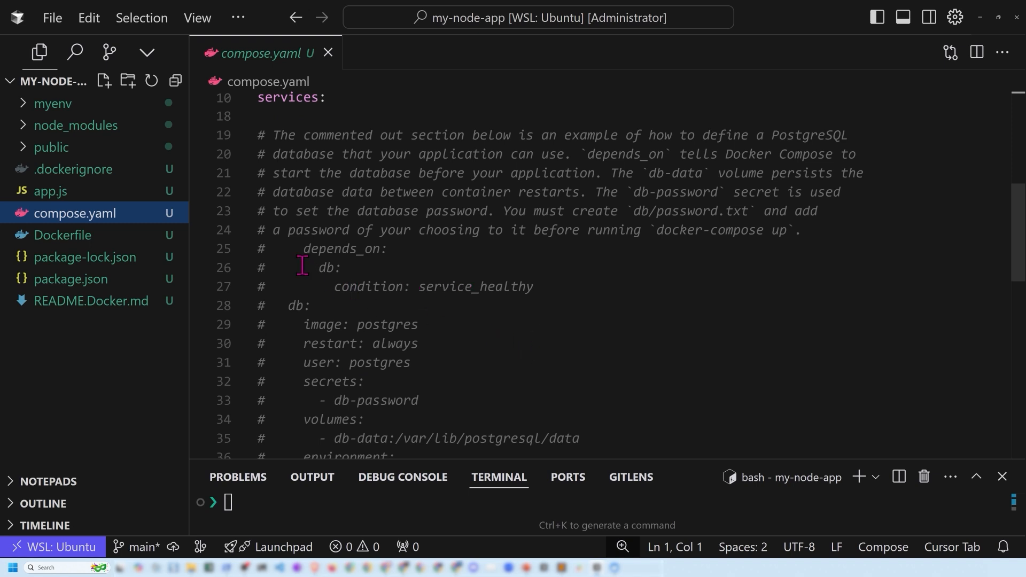
{"action": "mouse_move", "coordinate": [484, 314]}
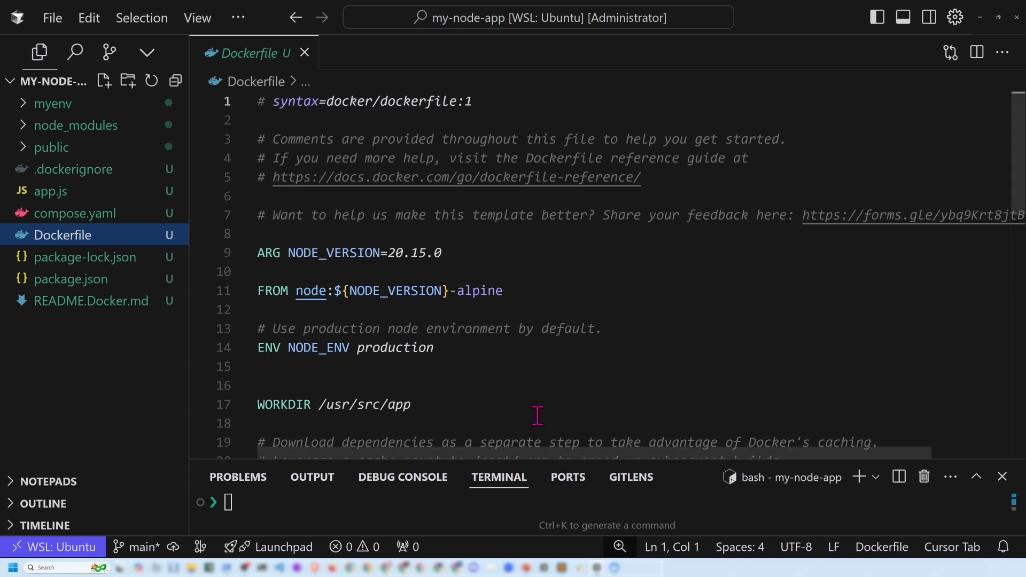
{"action": "mouse_move", "coordinate": [530, 414]}
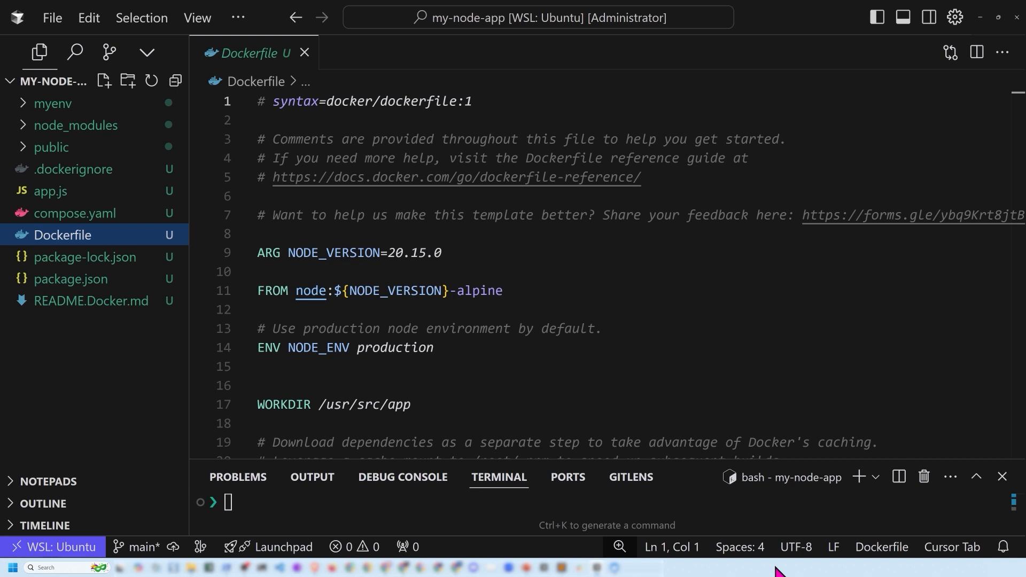
{"action": "mouse_move", "coordinate": [881, 547]}
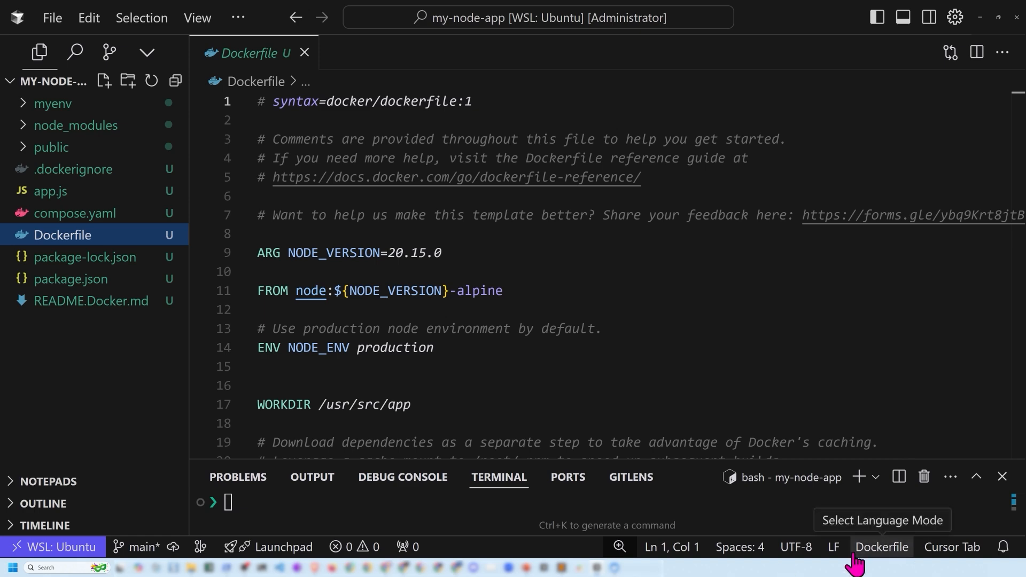